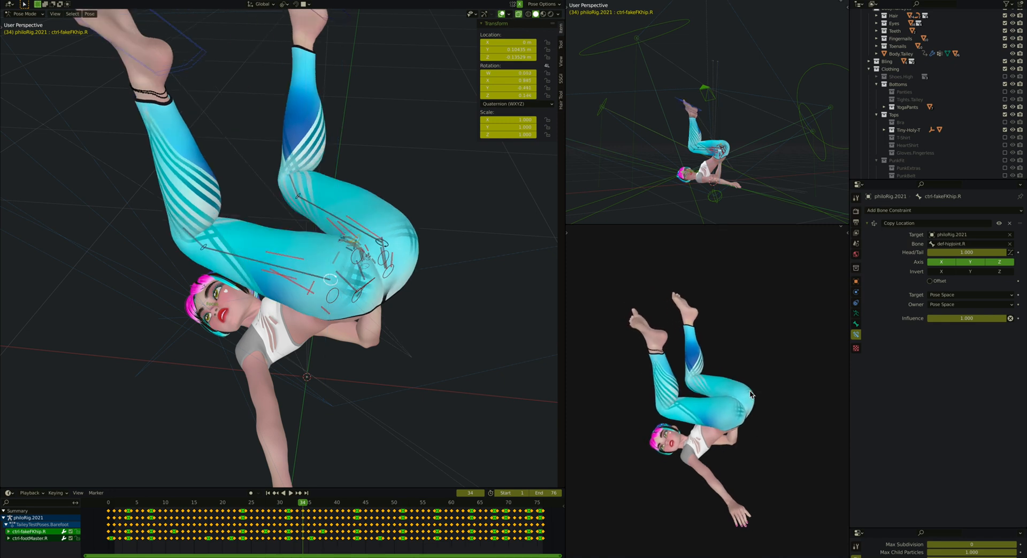
{"action": "mouse_move", "coordinate": [237, 275]}
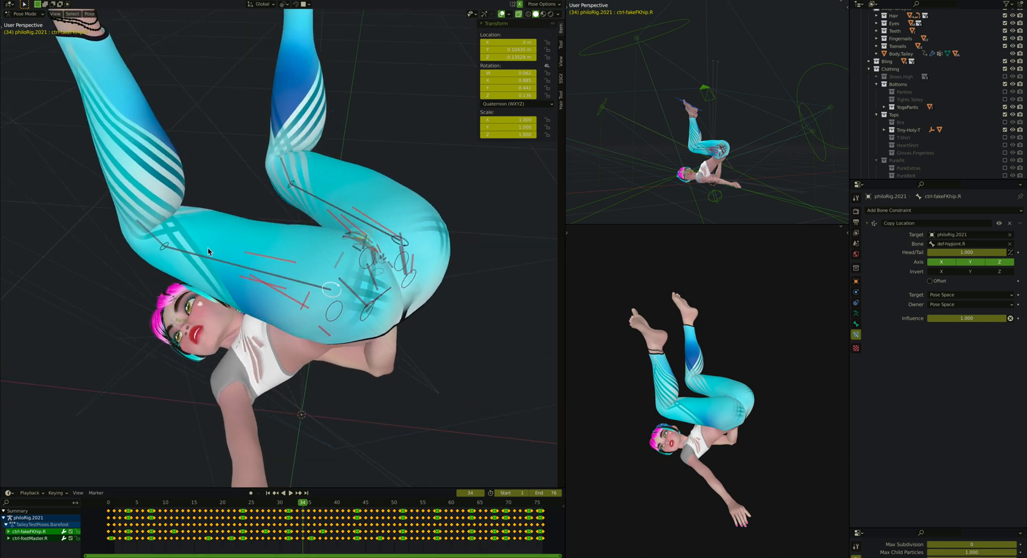
{"action": "mouse_move", "coordinate": [276, 273]}
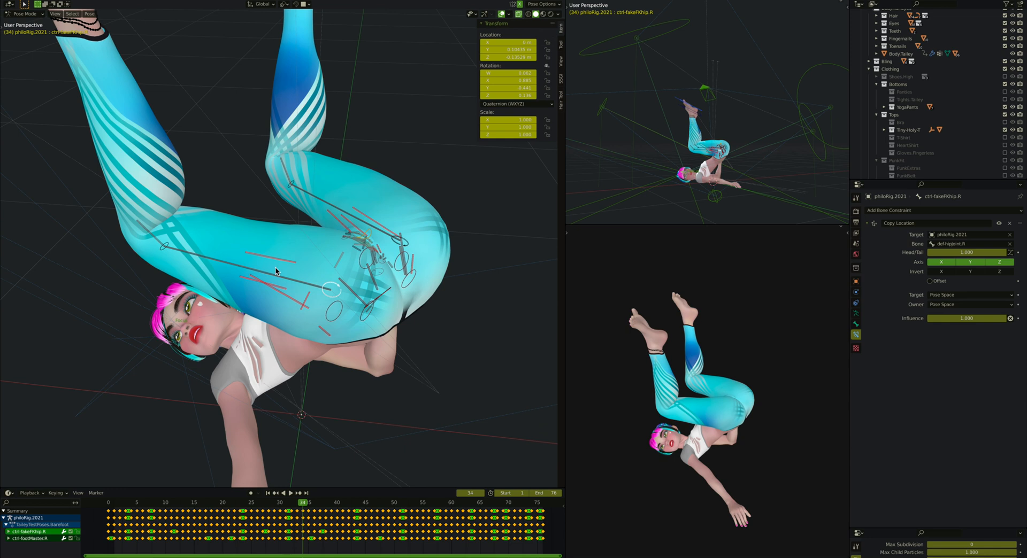
{"action": "mouse_move", "coordinate": [250, 283]}
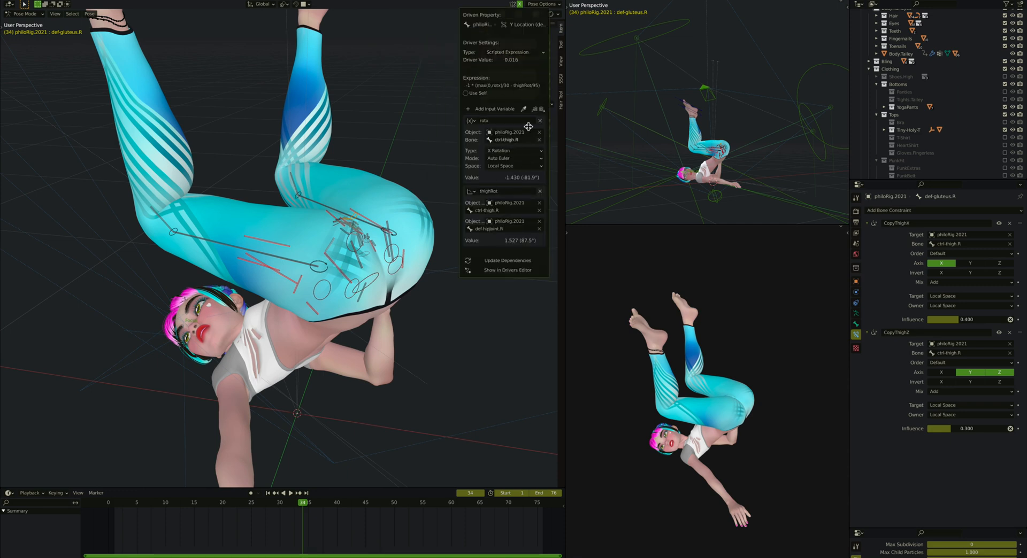
{"action": "mouse_move", "coordinate": [500, 175]}
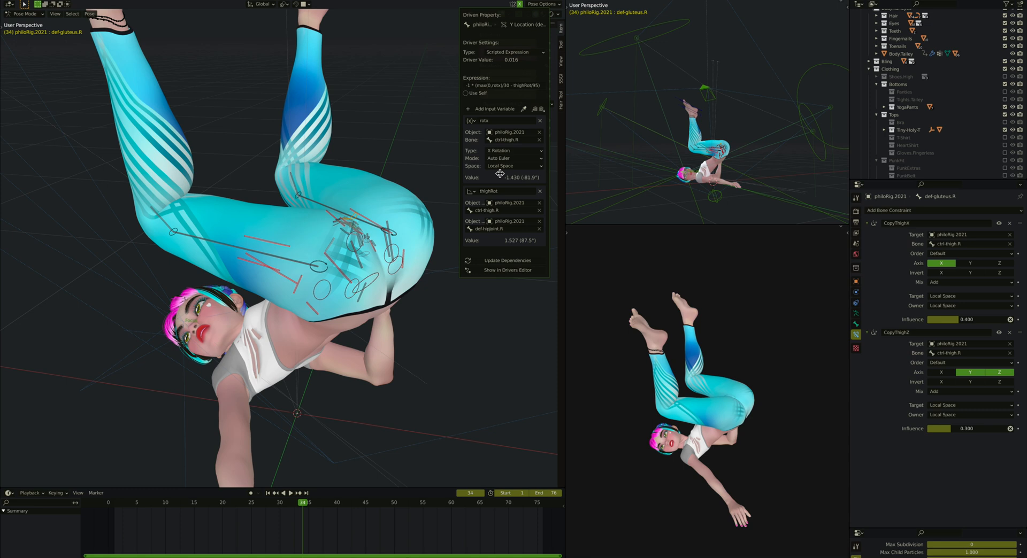
{"action": "mouse_move", "coordinate": [496, 240]}
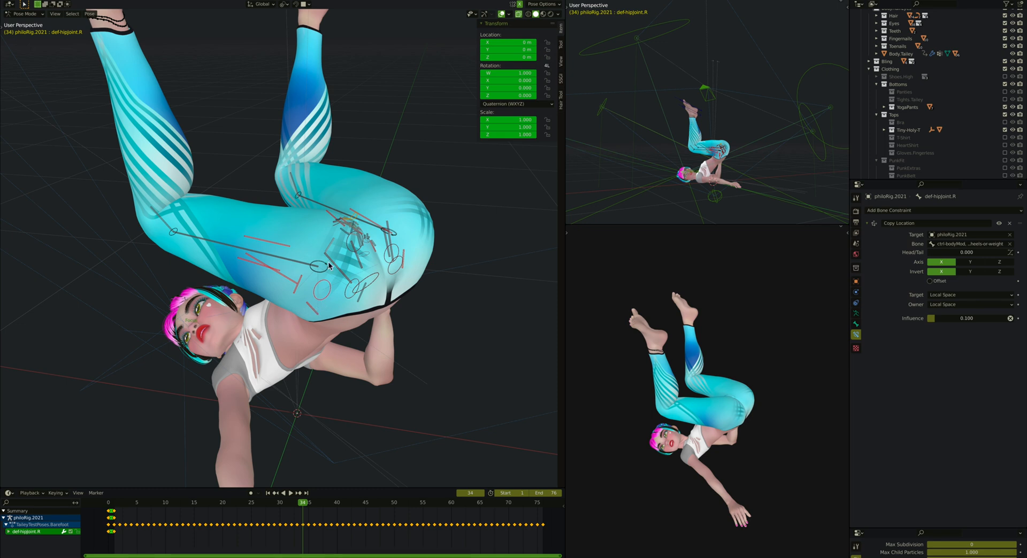
{"action": "mouse_move", "coordinate": [315, 266]}
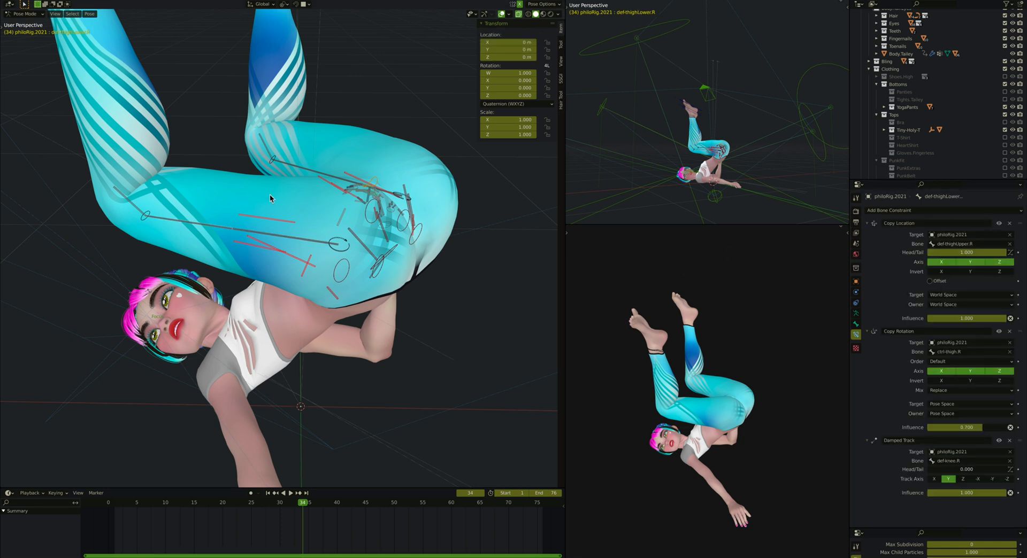
{"action": "mouse_move", "coordinate": [237, 232]}
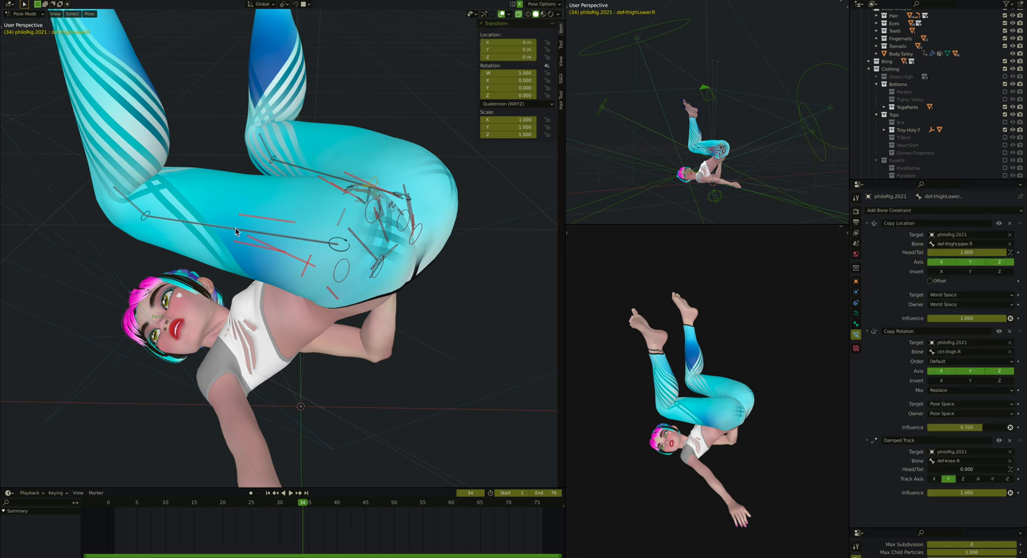
{"action": "mouse_move", "coordinate": [191, 227]}
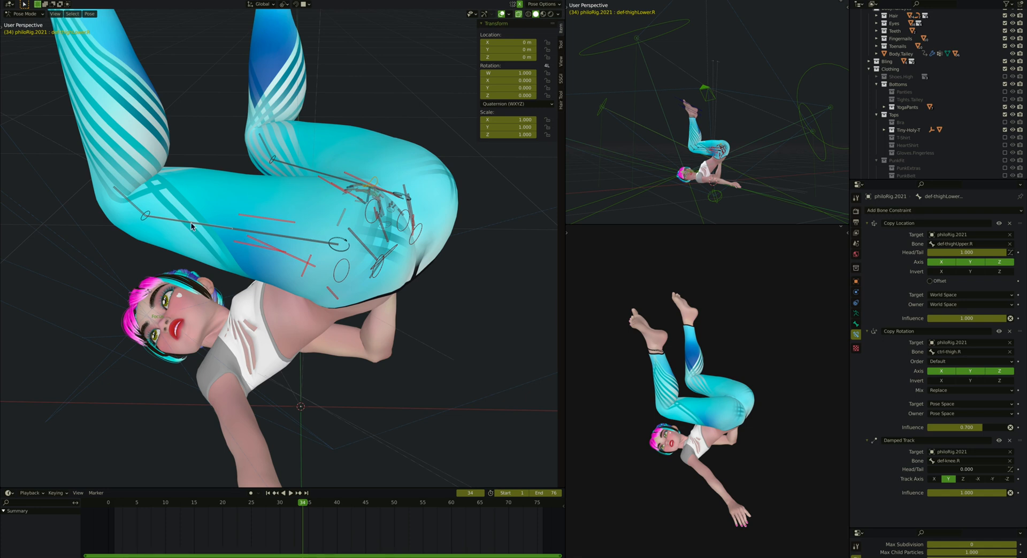
{"action": "mouse_move", "coordinate": [317, 245]}
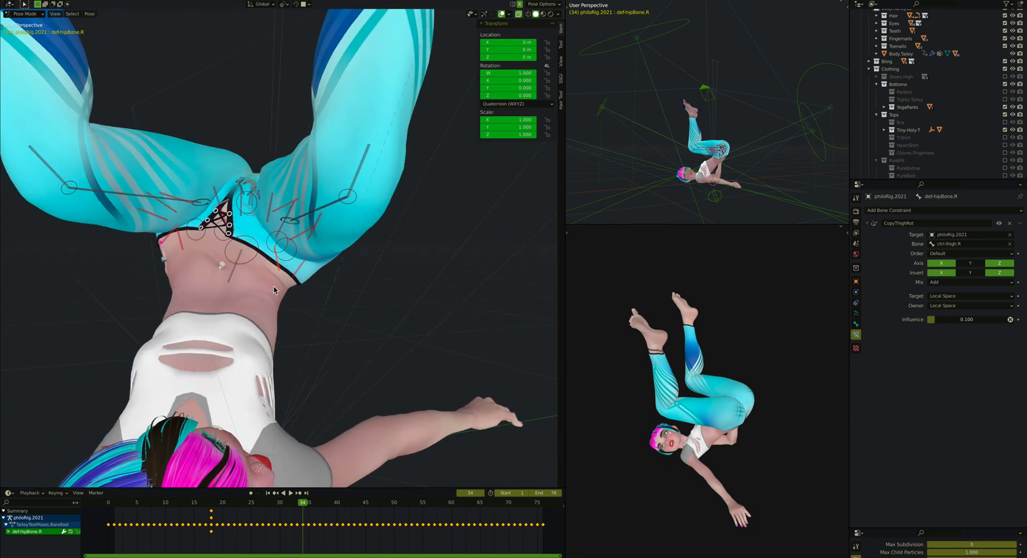
{"action": "mouse_move", "coordinate": [279, 273]}
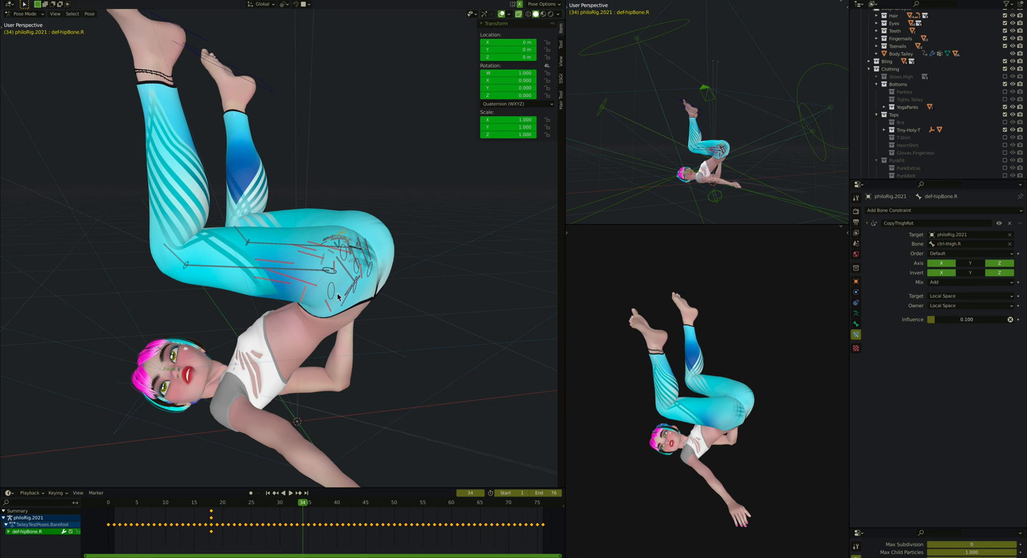
{"action": "mouse_move", "coordinate": [308, 298]}
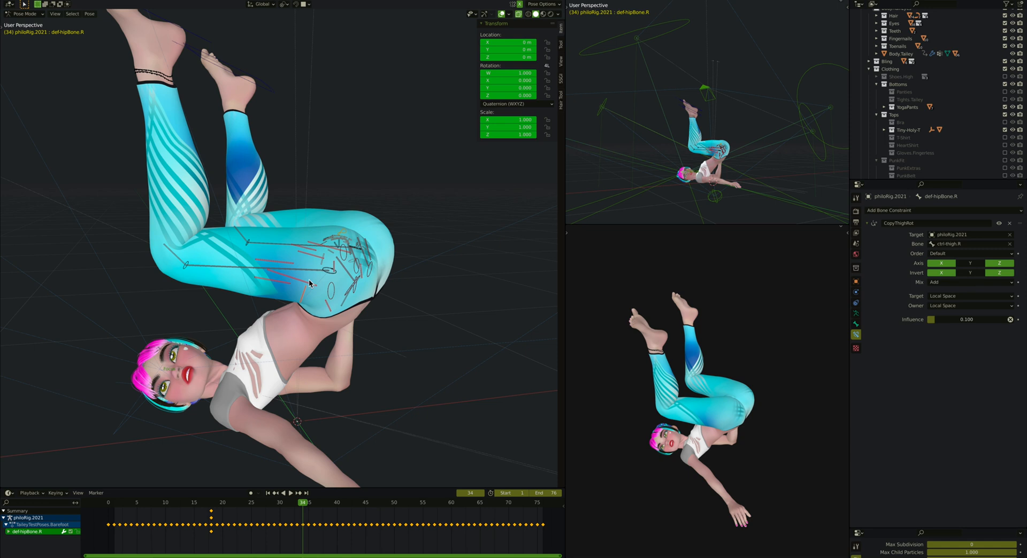
{"action": "mouse_move", "coordinate": [305, 307]}
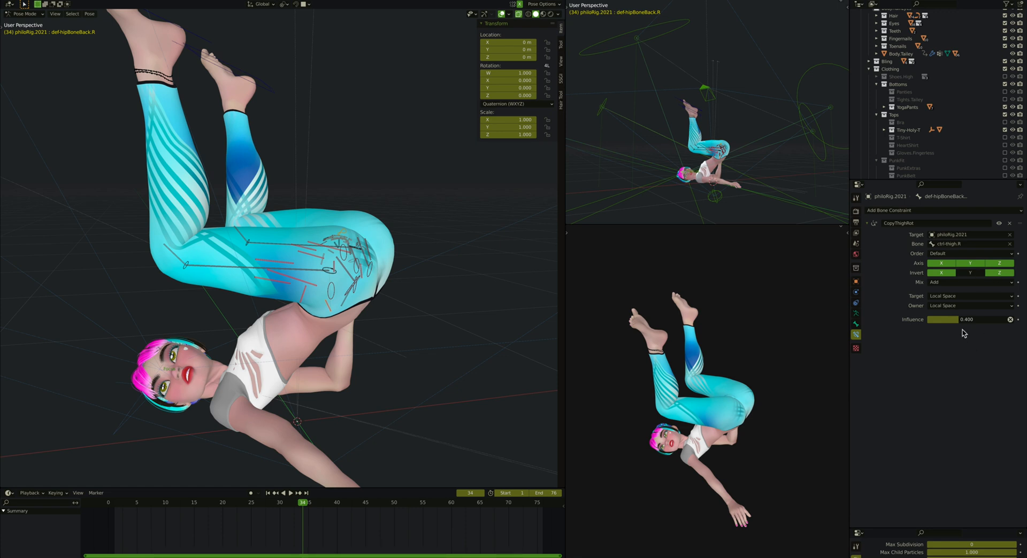
{"action": "mouse_move", "coordinate": [210, 167]}
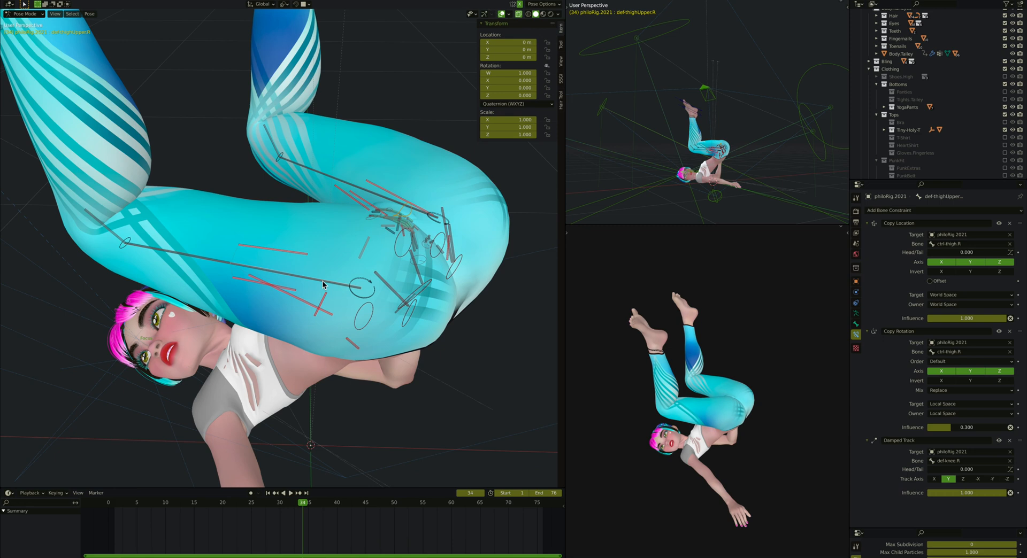
{"action": "mouse_move", "coordinate": [275, 305]}
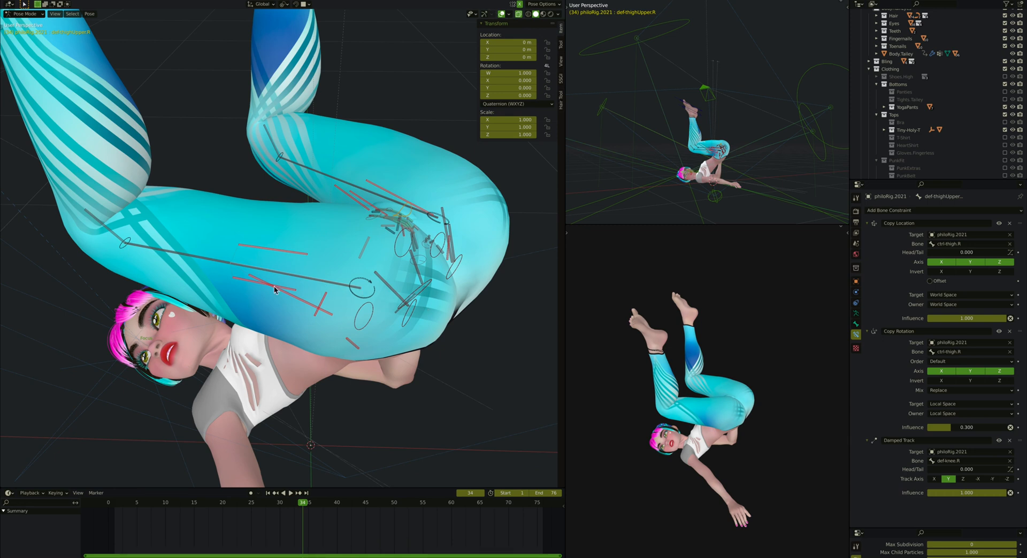
{"action": "mouse_move", "coordinate": [198, 261]}
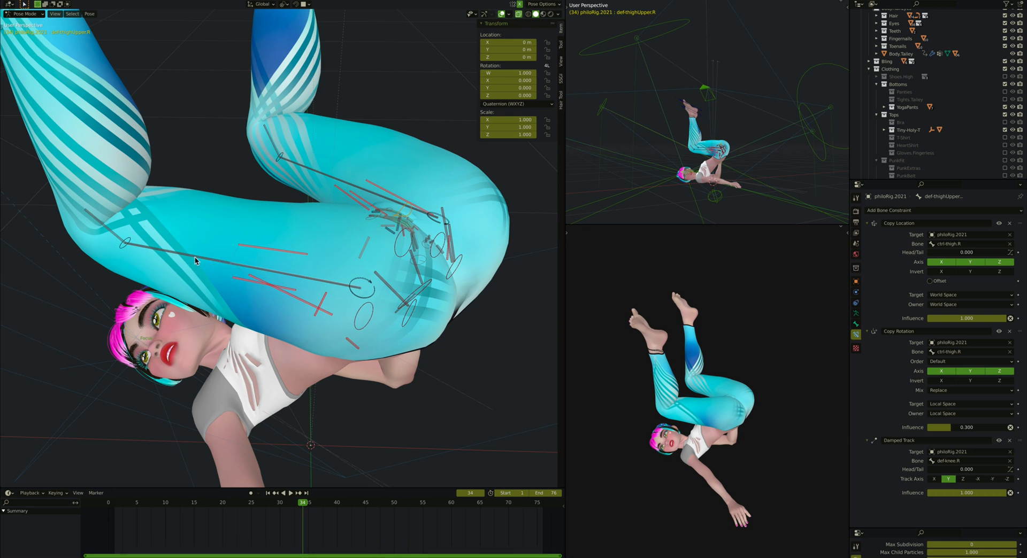
{"action": "mouse_move", "coordinate": [909, 254]}
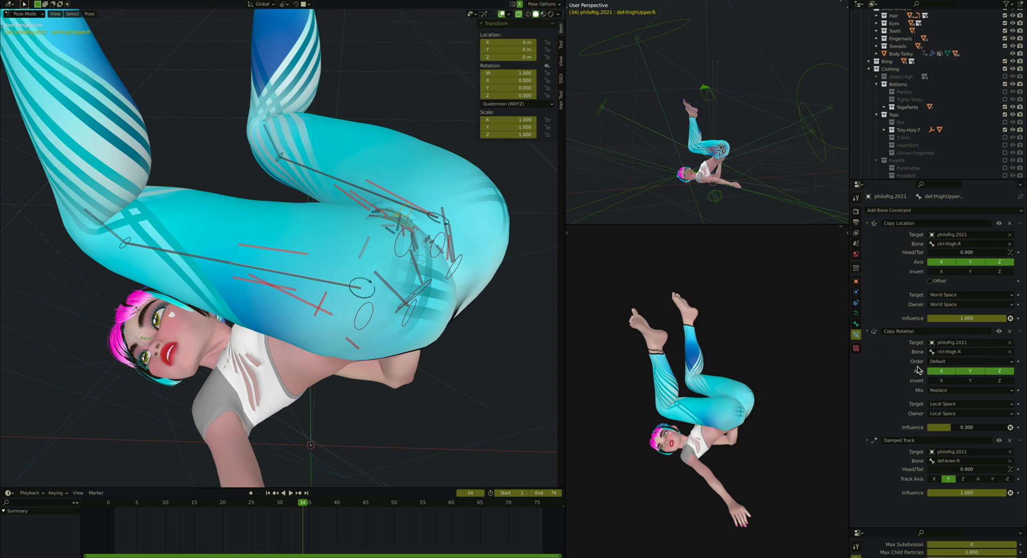
{"action": "mouse_move", "coordinate": [100, 253]}
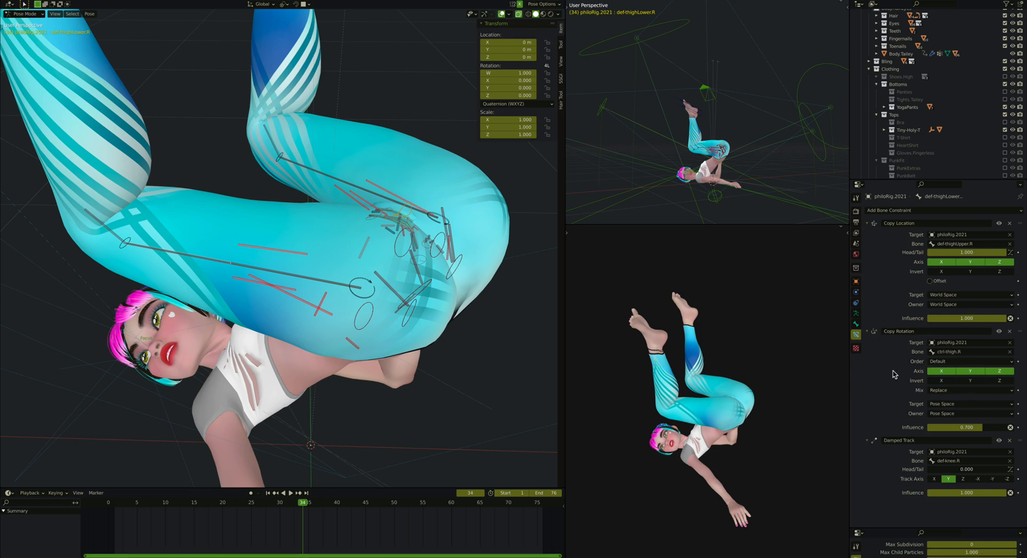
{"action": "mouse_move", "coordinate": [288, 286]}
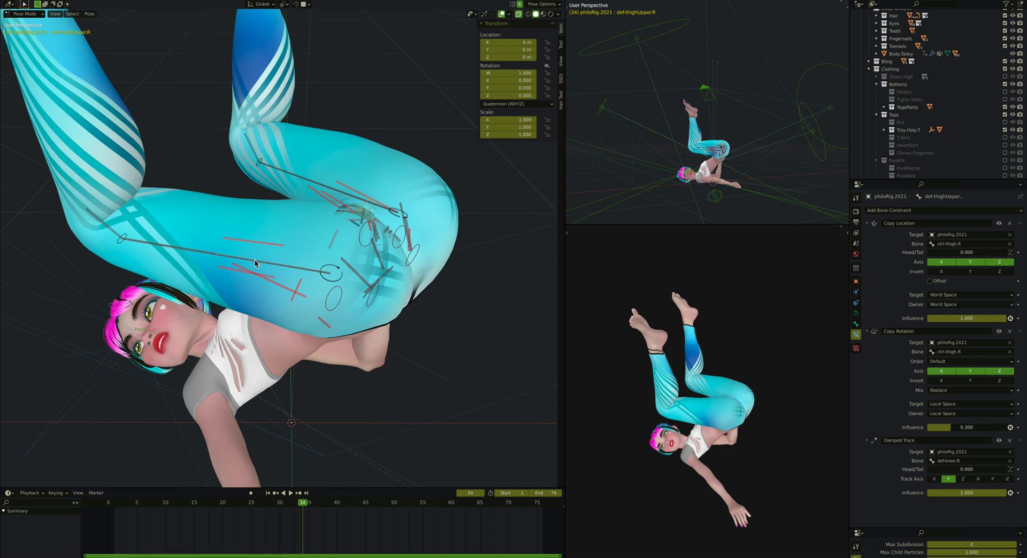
{"action": "mouse_move", "coordinate": [257, 239]}
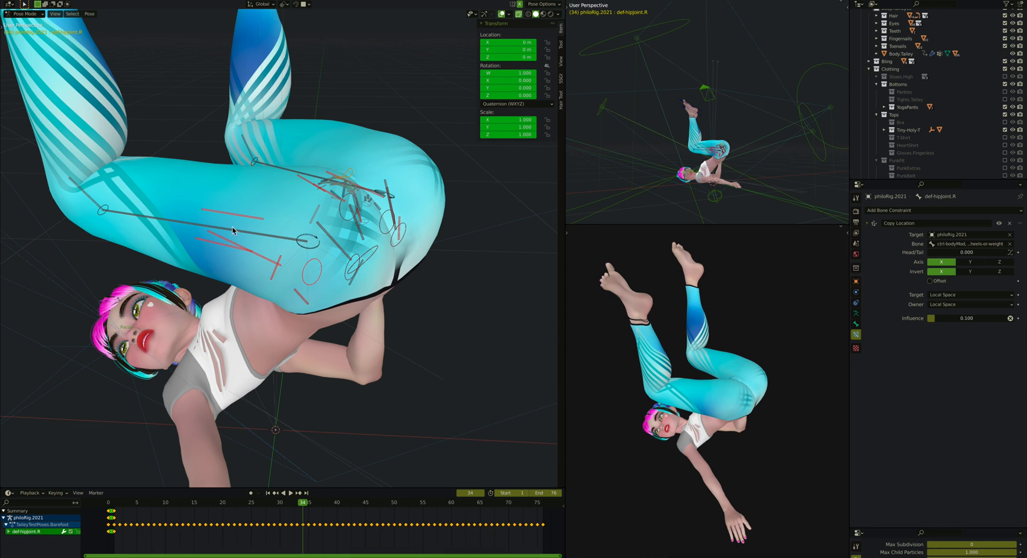
{"action": "mouse_move", "coordinate": [263, 197]}
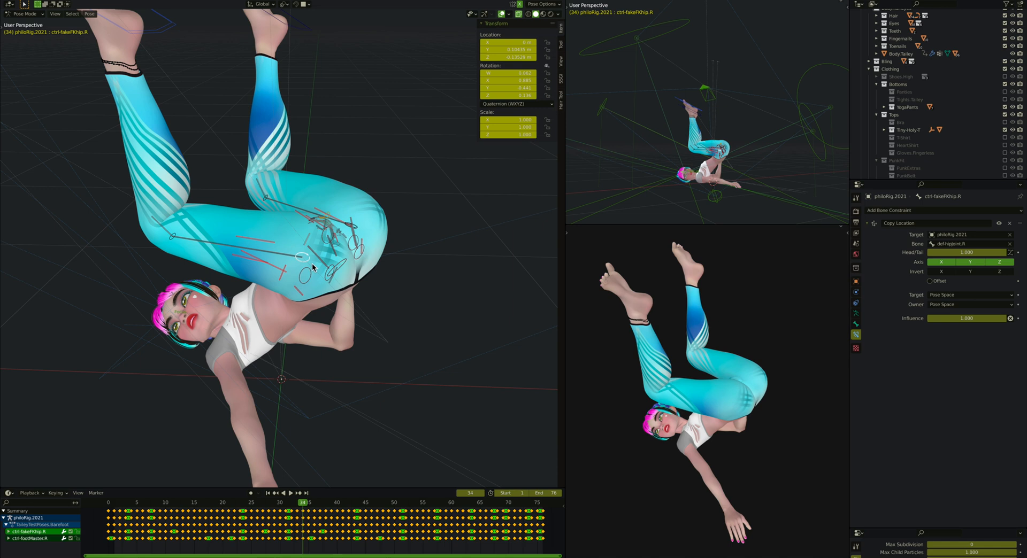
{"action": "mouse_move", "coordinate": [345, 222]}
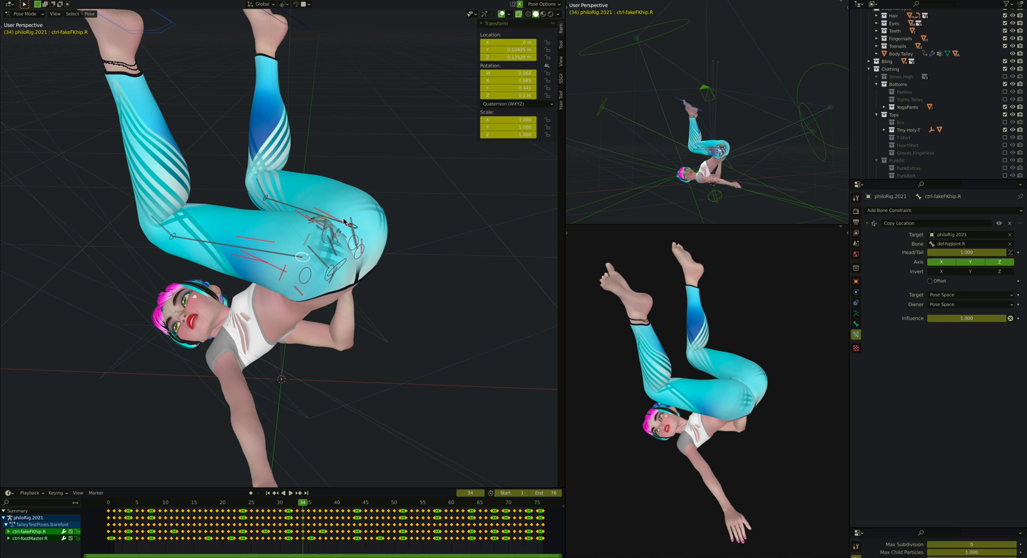
{"action": "mouse_move", "coordinate": [321, 264]}
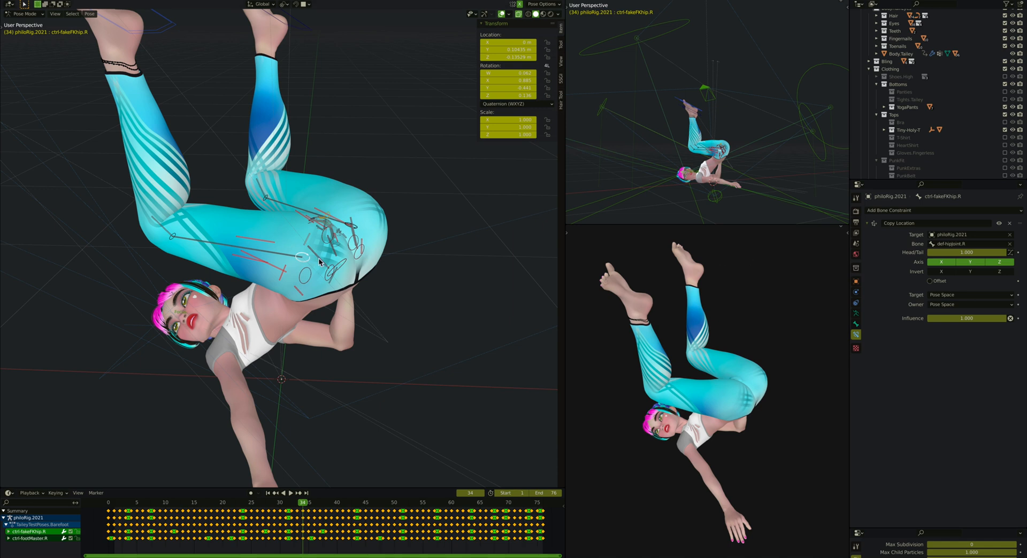
{"action": "mouse_move", "coordinate": [332, 273]}
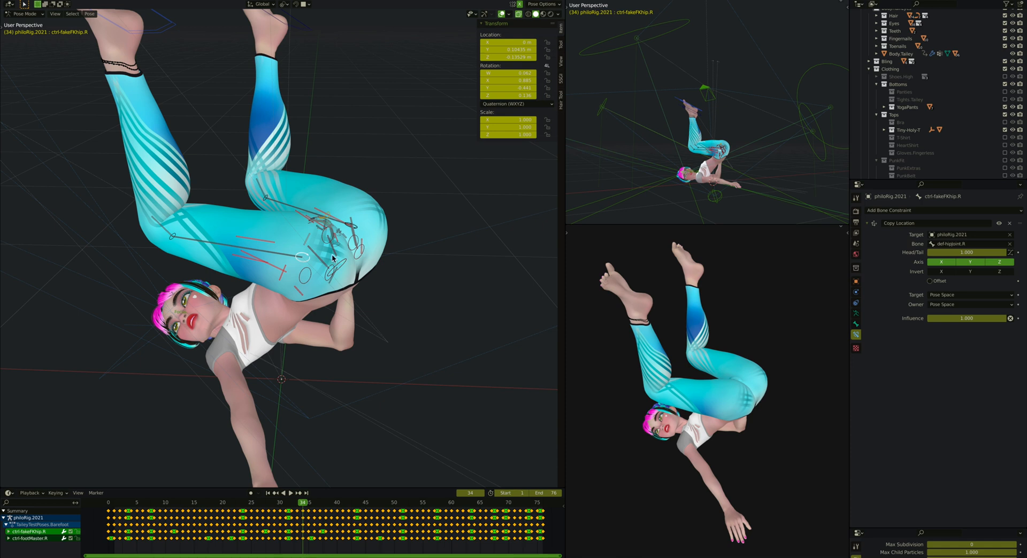
{"action": "mouse_move", "coordinate": [355, 266]}
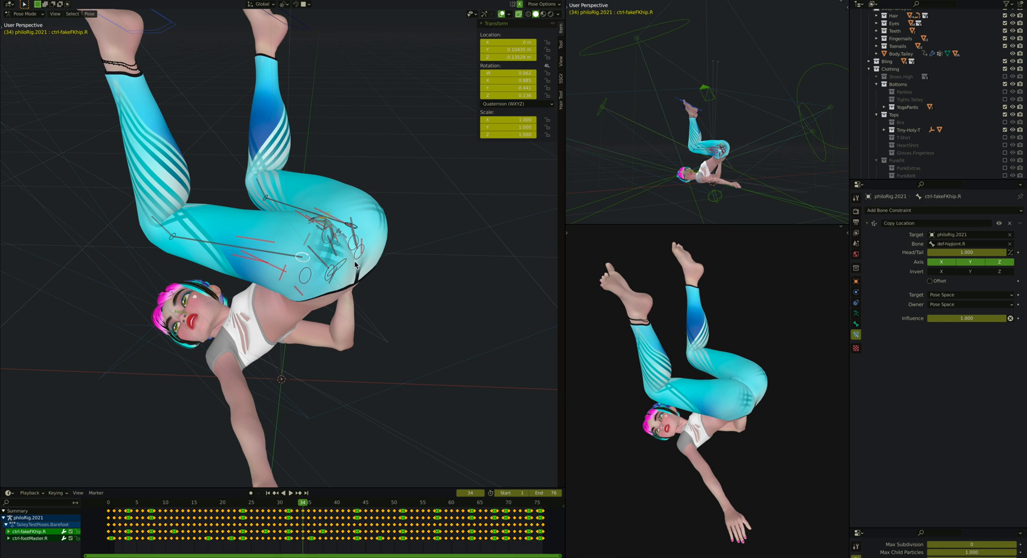
{"action": "mouse_move", "coordinate": [402, 299]}
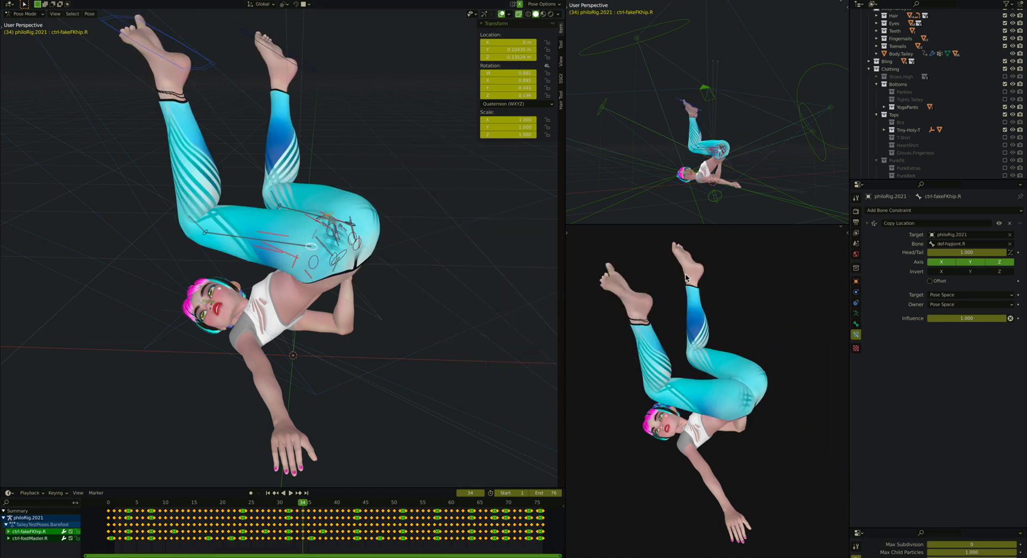
{"action": "mouse_move", "coordinate": [320, 244]}
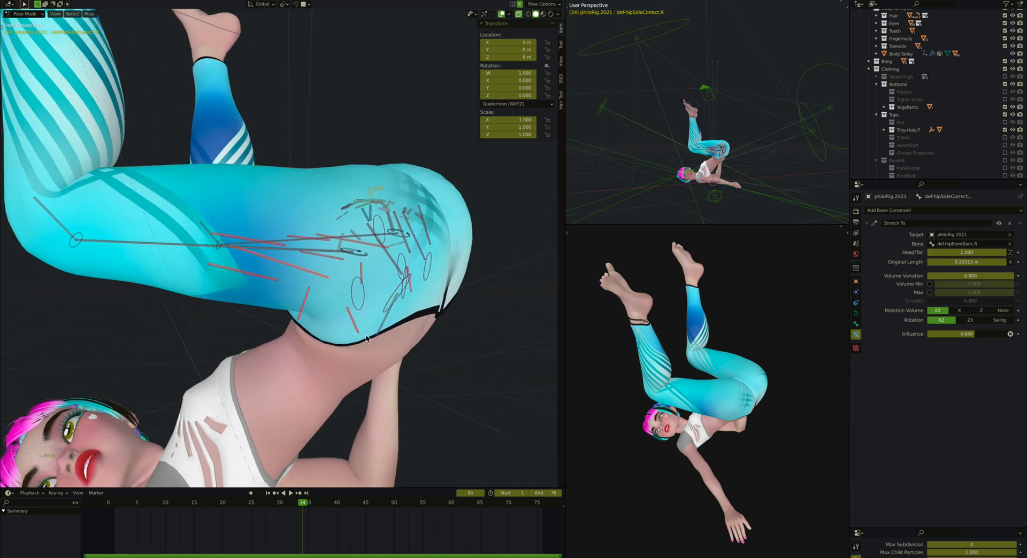
{"action": "mouse_move", "coordinate": [350, 324]}
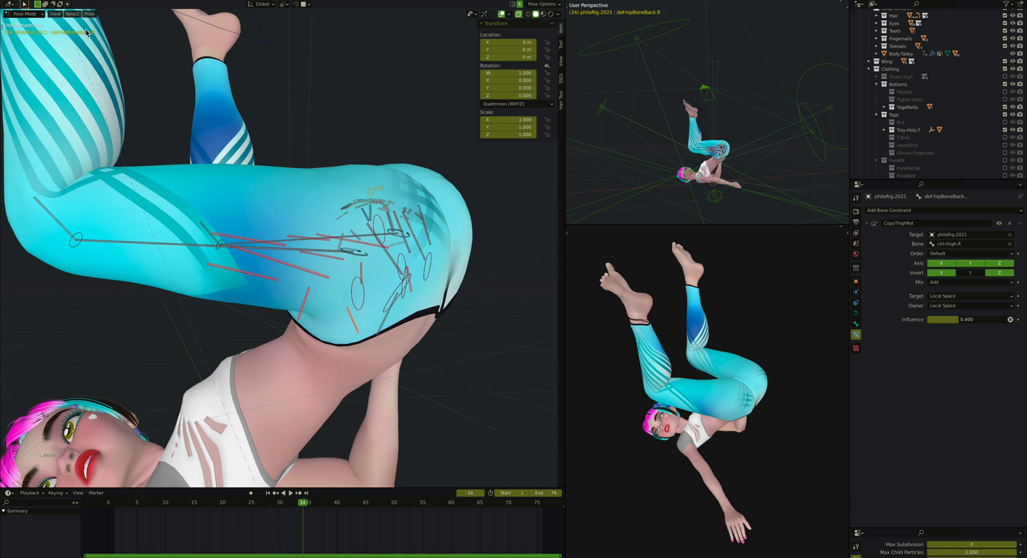
{"action": "mouse_move", "coordinate": [309, 273]}
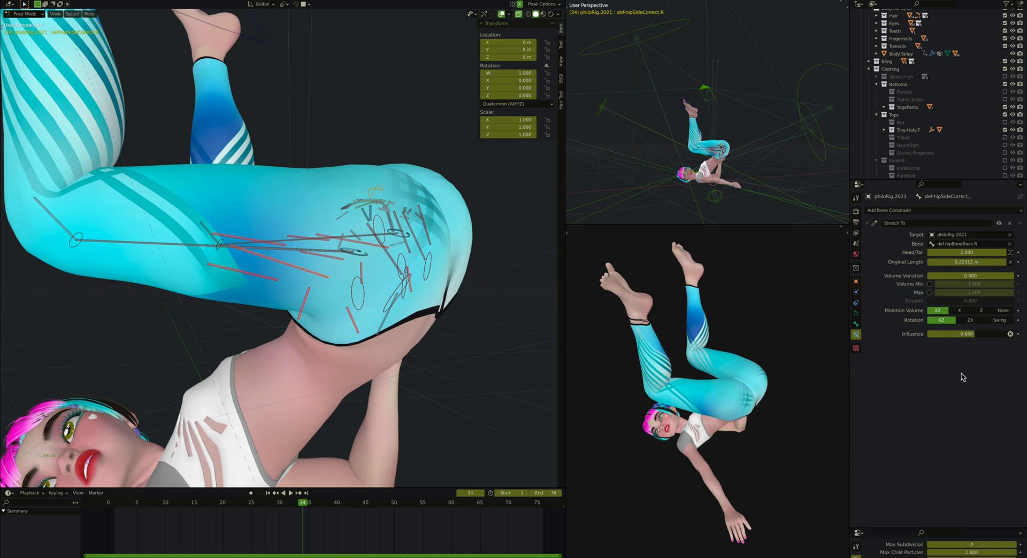
{"action": "mouse_move", "coordinate": [306, 323]}
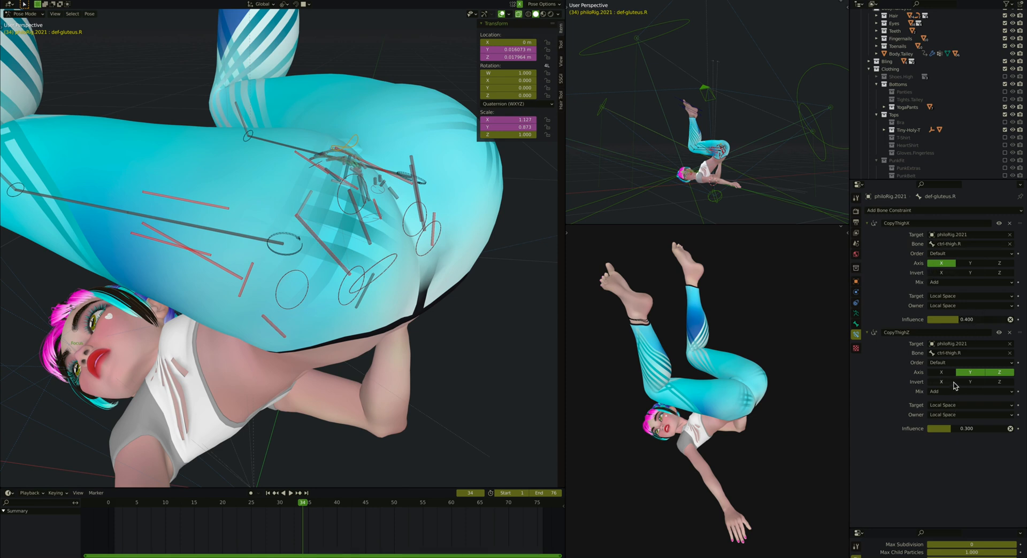
{"action": "mouse_move", "coordinate": [946, 363]}
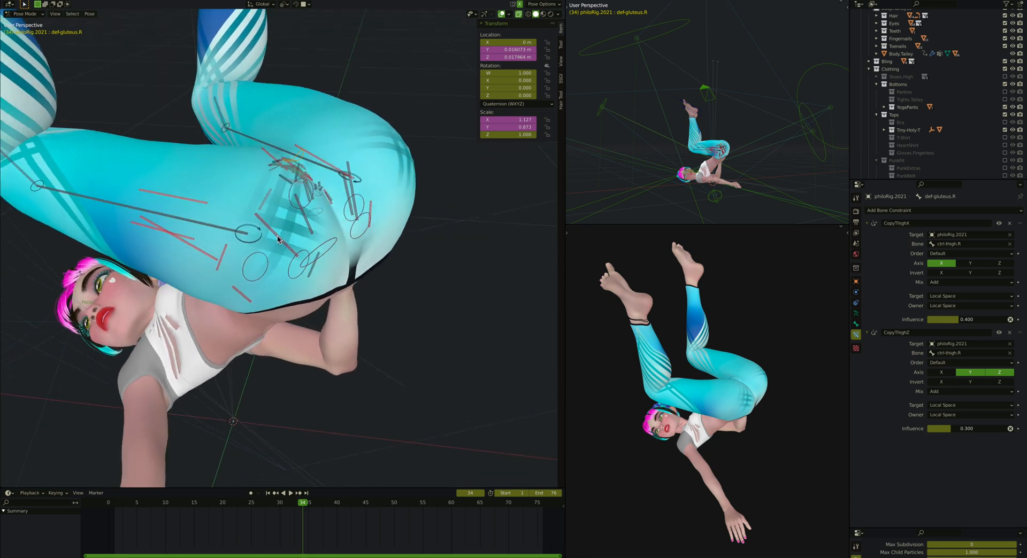
{"action": "mouse_move", "coordinate": [306, 224]}
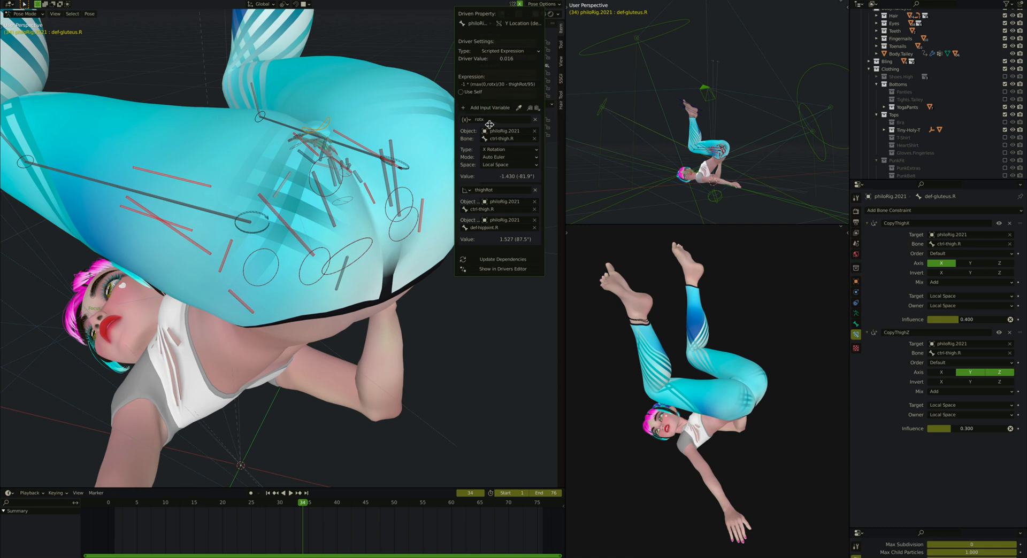
{"action": "mouse_move", "coordinate": [496, 117]}
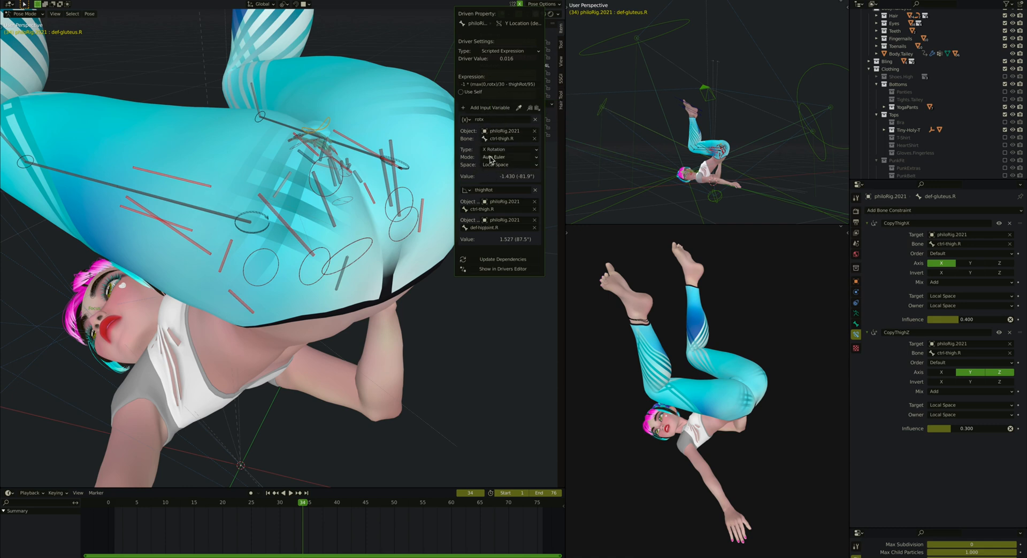
{"action": "mouse_move", "coordinate": [504, 87]}
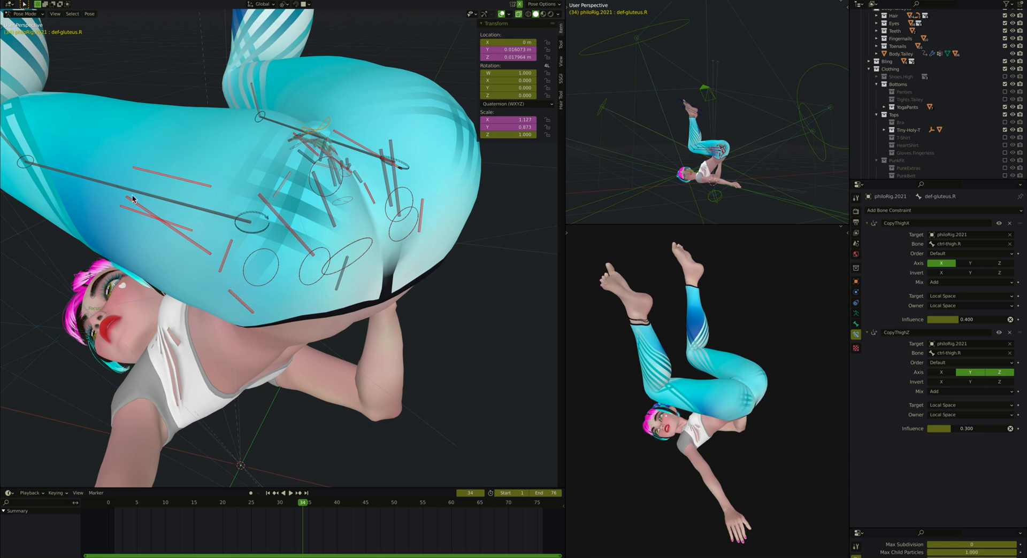
{"action": "mouse_move", "coordinate": [266, 244]}
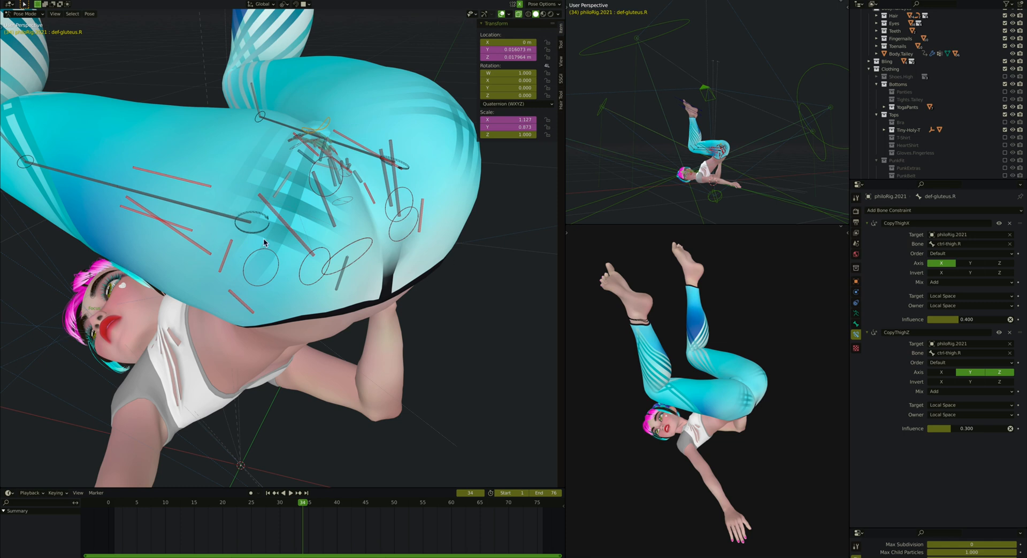
{"action": "mouse_move", "coordinate": [251, 183]}
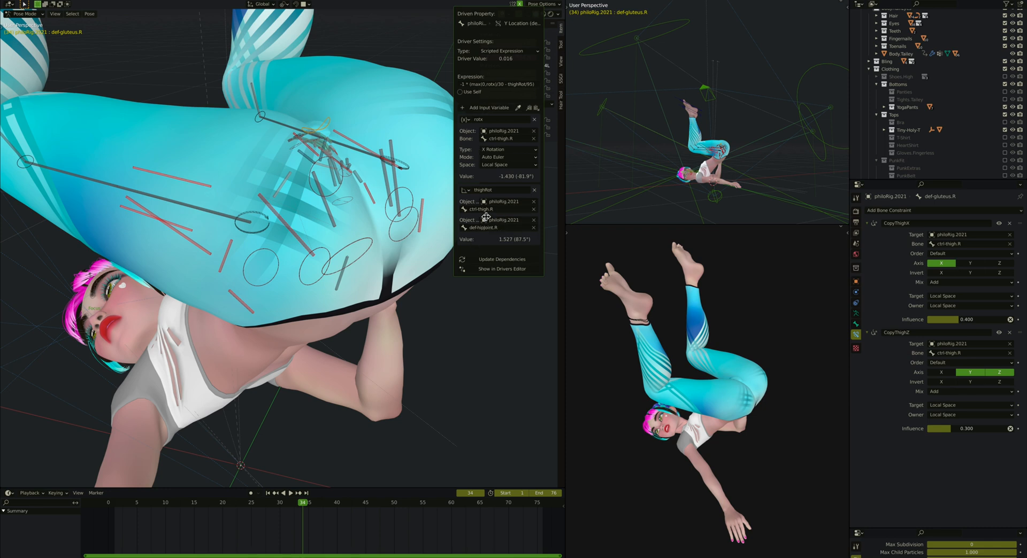
{"action": "mouse_move", "coordinate": [473, 200]}
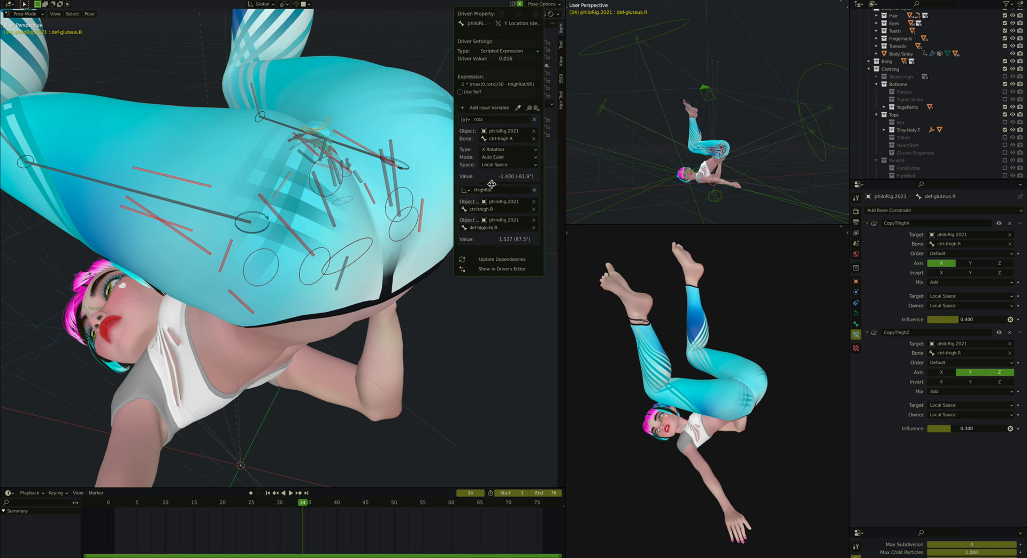
{"action": "mouse_move", "coordinate": [499, 84]}
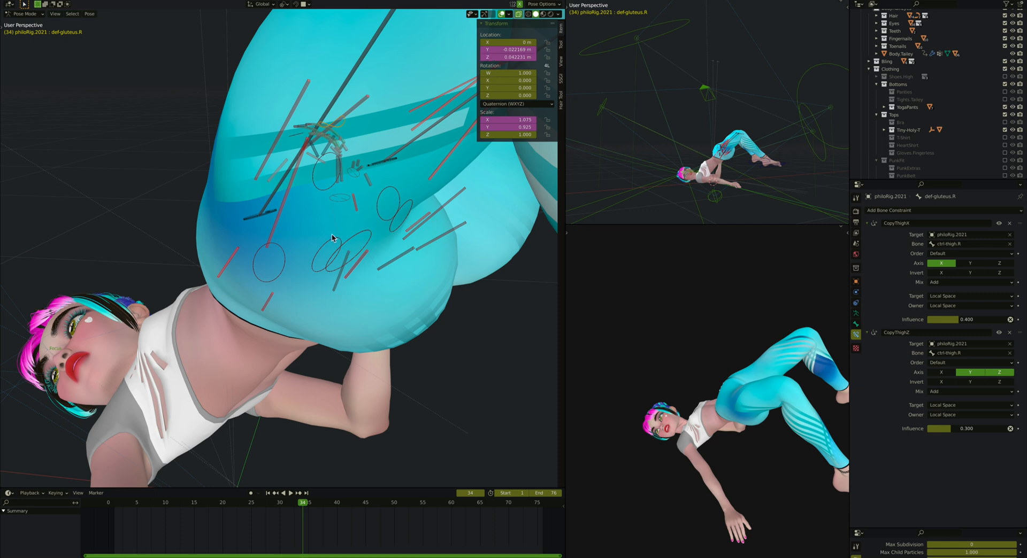
{"action": "mouse_move", "coordinate": [422, 311]}
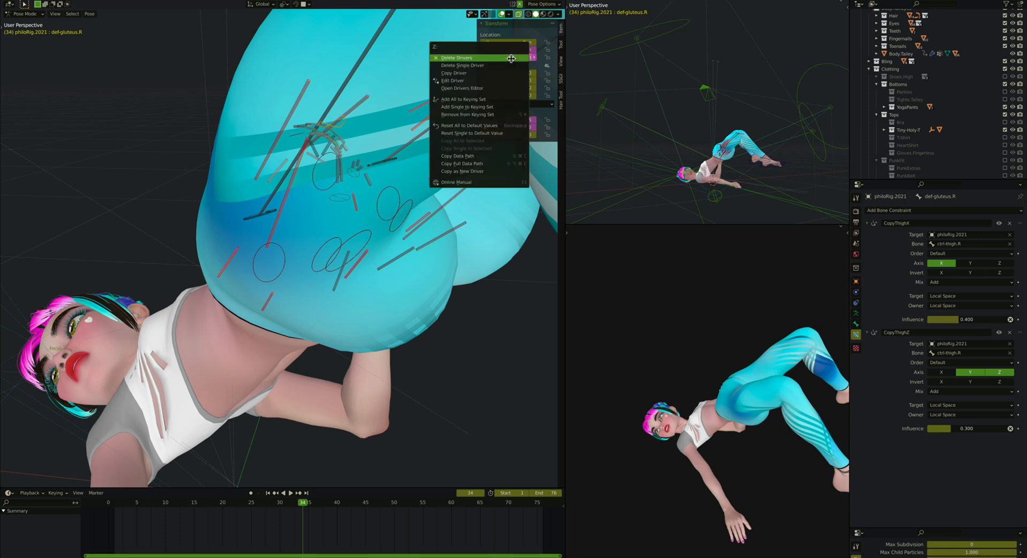
Open the right gluteus bone's Z location driver, a scripted expression using thigh rotation variables
{"action": "left_click", "coordinate": [453, 80]}
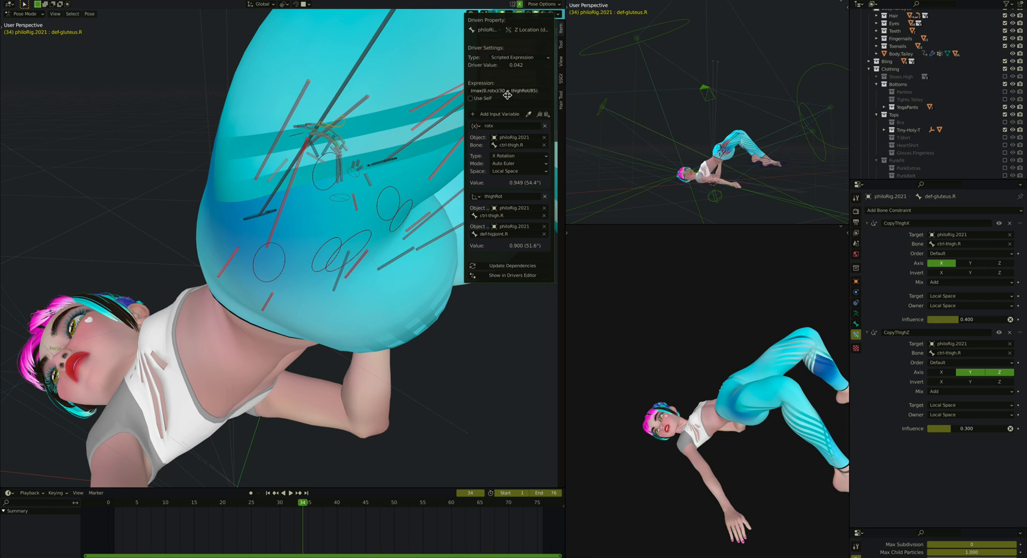
{"action": "mouse_move", "coordinate": [514, 171]}
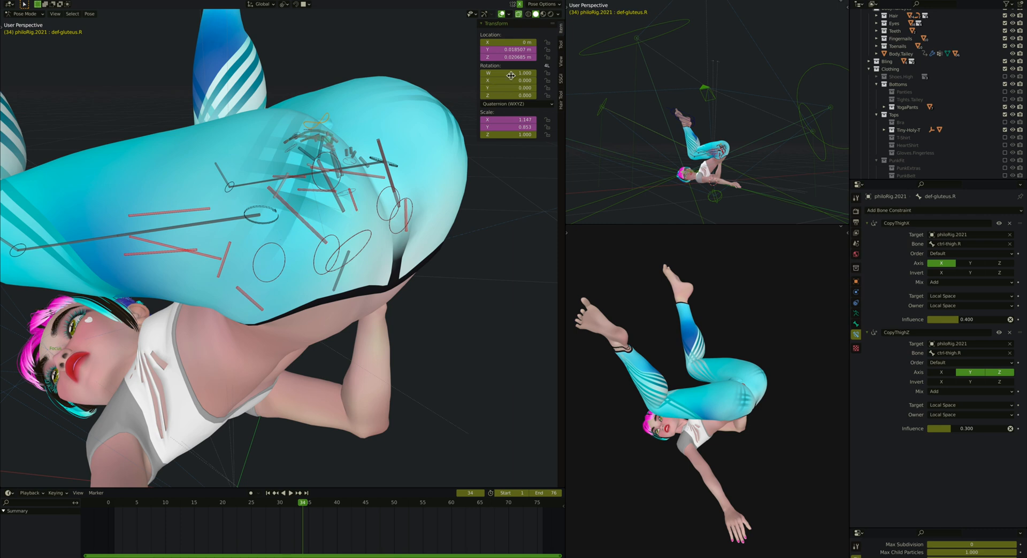
{"action": "mouse_move", "coordinate": [82, 362]}
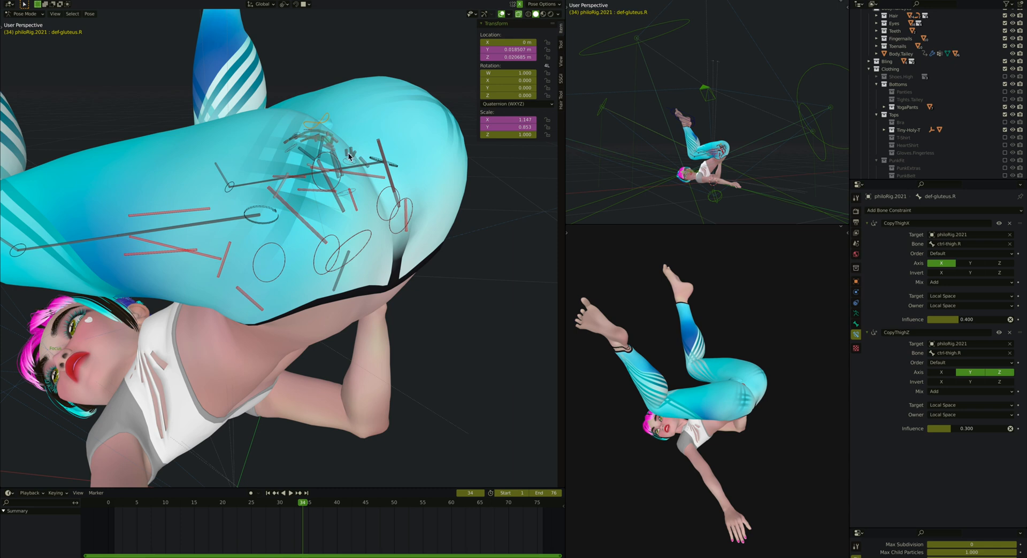
{"action": "mouse_move", "coordinate": [339, 180]}
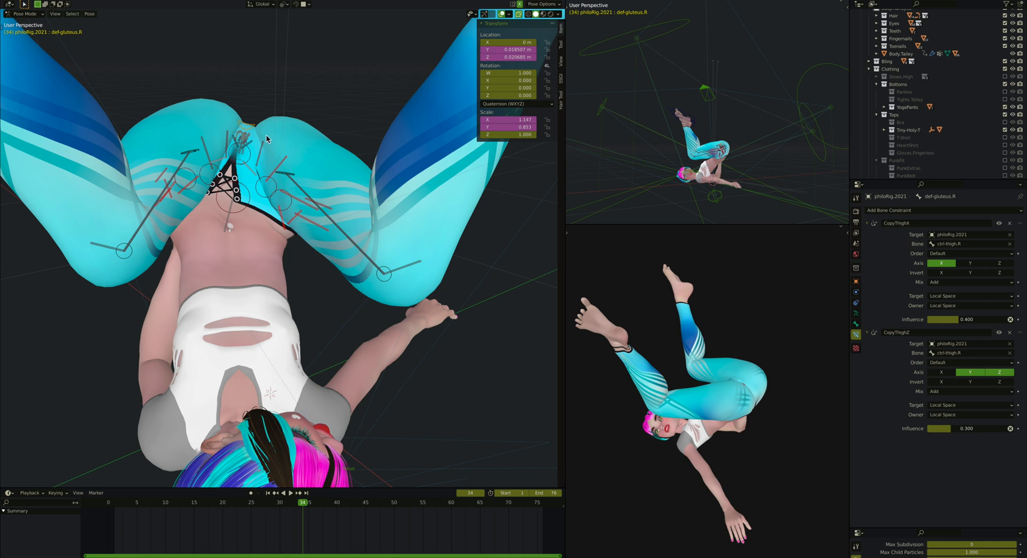
{"action": "mouse_move", "coordinate": [315, 76]}
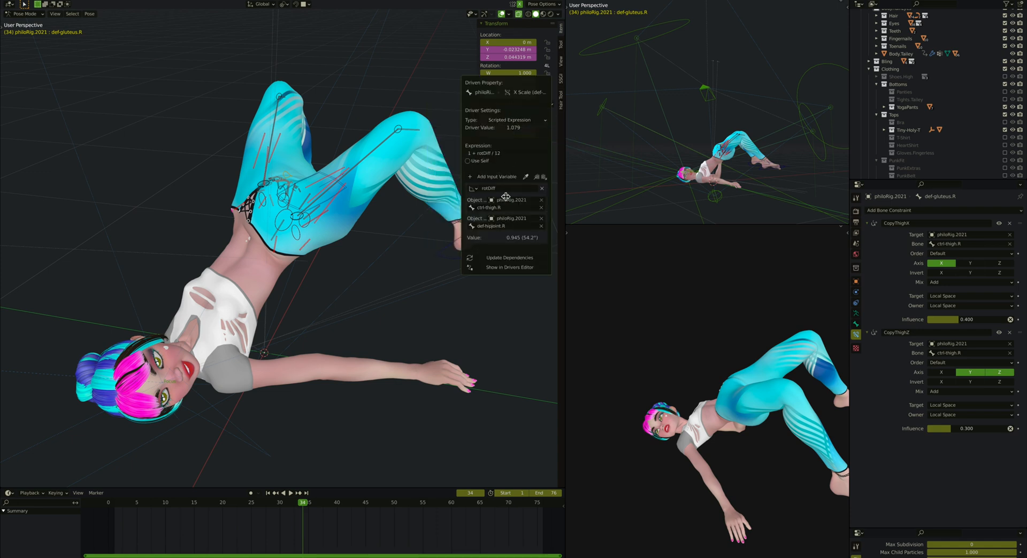
{"action": "mouse_move", "coordinate": [518, 176]}
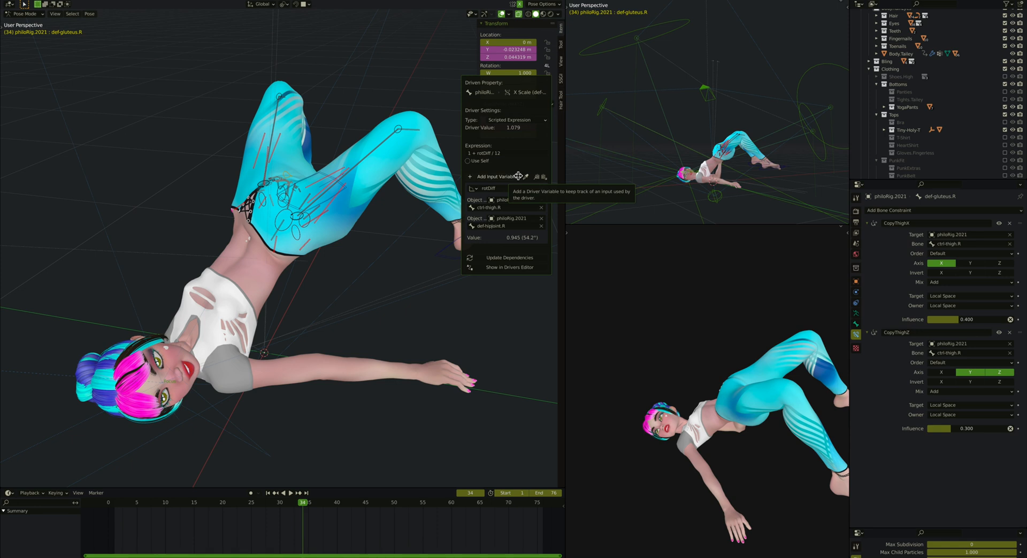
{"action": "mouse_move", "coordinate": [510, 219]}
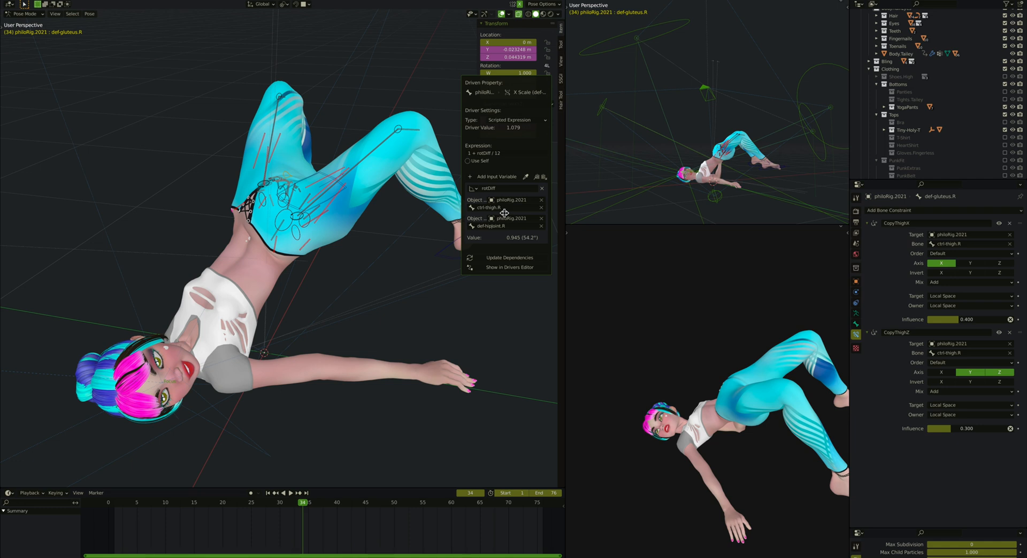
{"action": "mouse_move", "coordinate": [510, 171]}
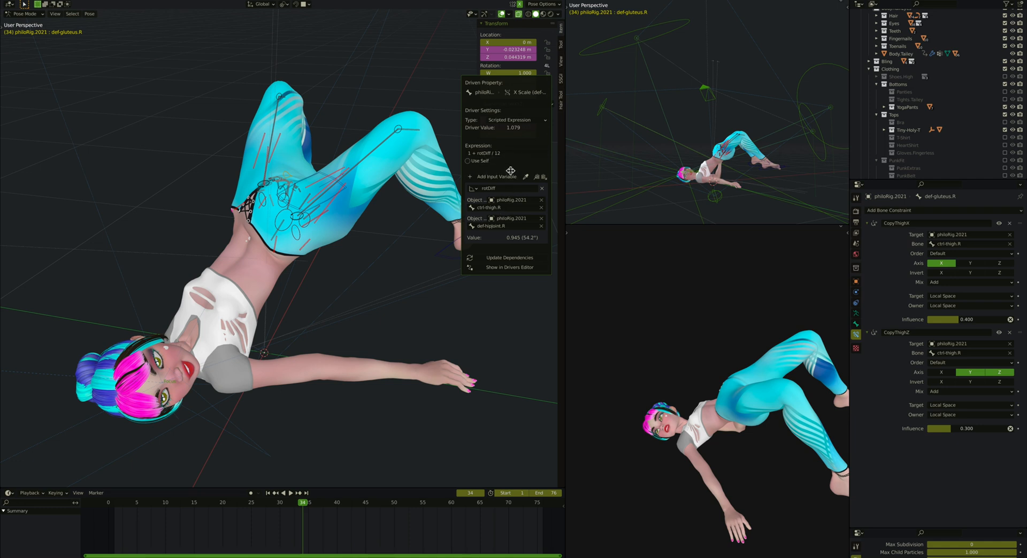
{"action": "mouse_move", "coordinate": [538, 160]}
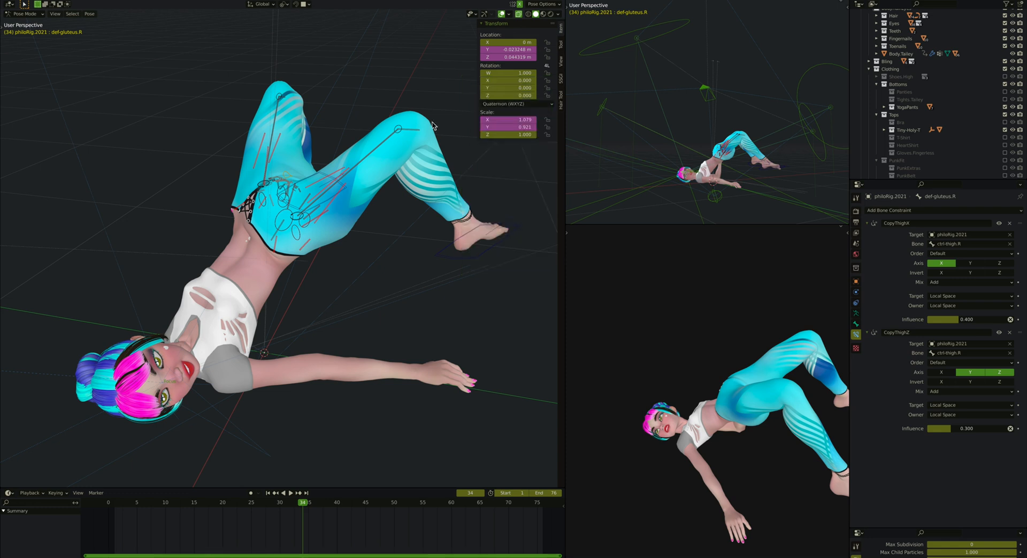
Inspect the gluteus Scale X driver's rotDiff variable and expression
{"action": "left_click", "coordinate": [515, 127]}
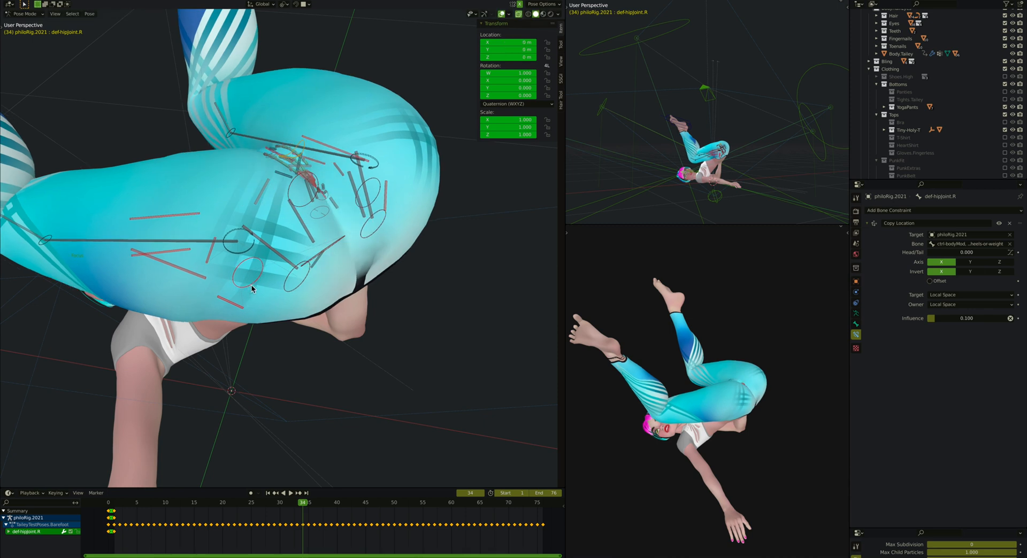
Show ctrl-gluteus.R's CopyThighRotXZ and CopyThighRotY constraints at 0.100 and 0.300 influence
{"action": "left_click_drag", "start_coordinate": [249, 288], "coordinate": [244, 293]}
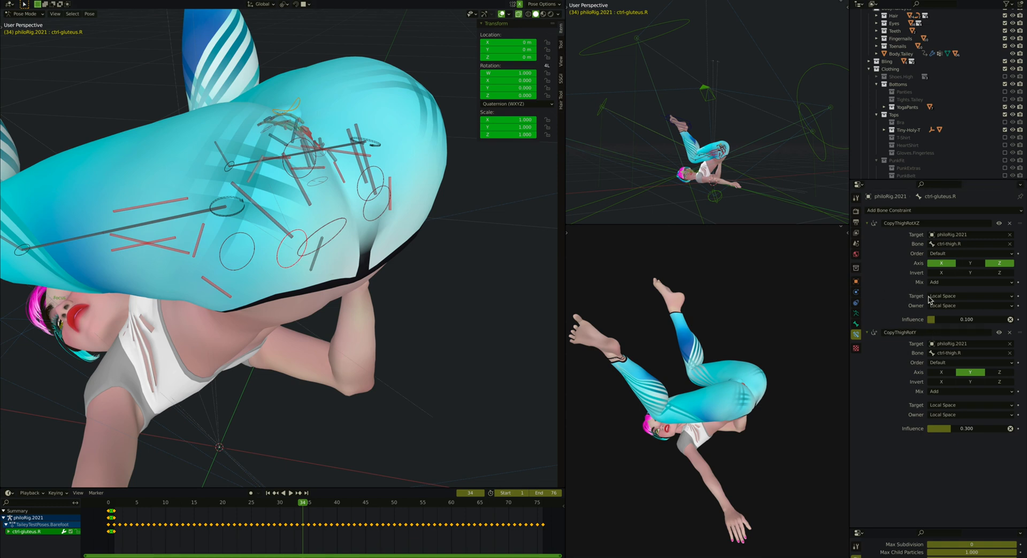
{"action": "mouse_move", "coordinate": [284, 231]}
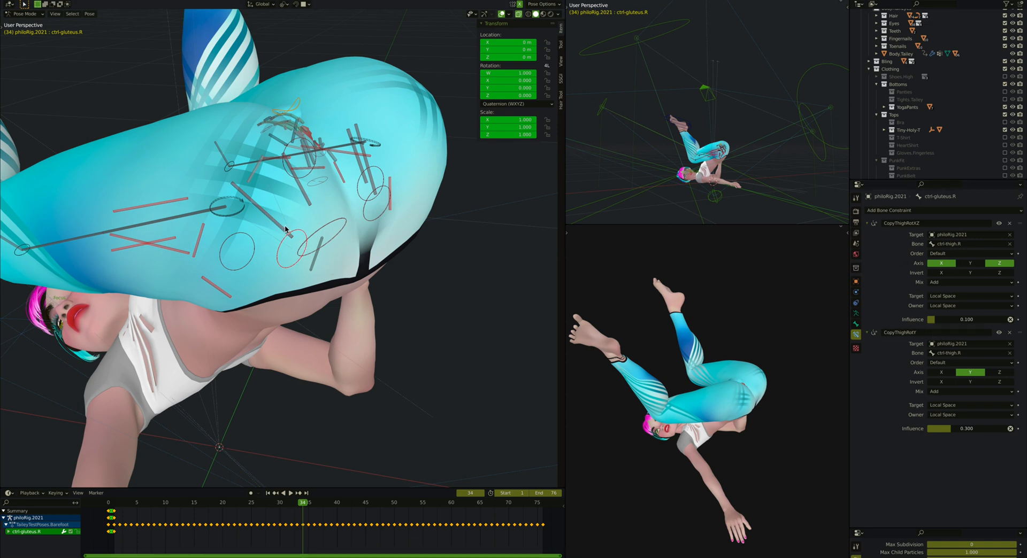
{"action": "mouse_move", "coordinate": [276, 213]}
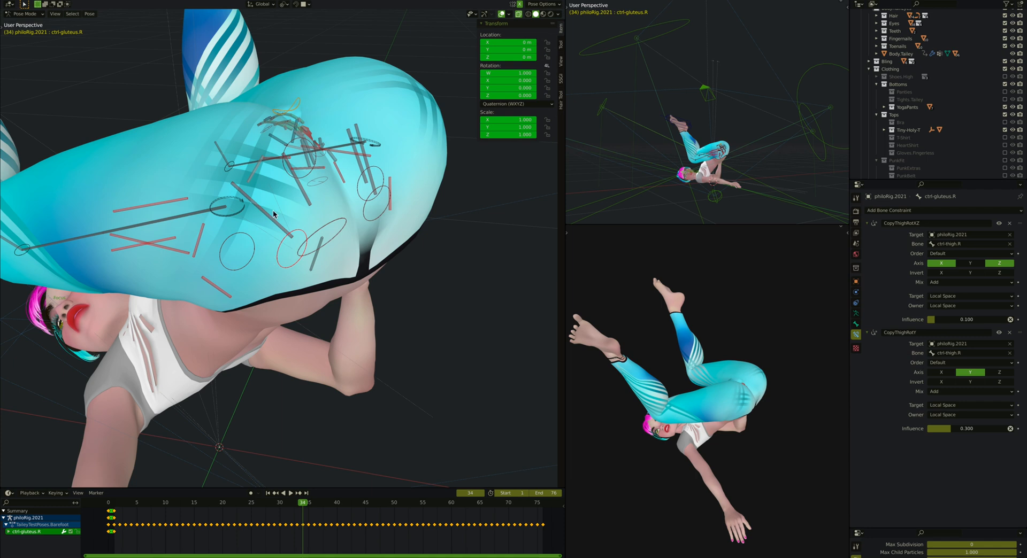
{"action": "mouse_move", "coordinate": [282, 250]}
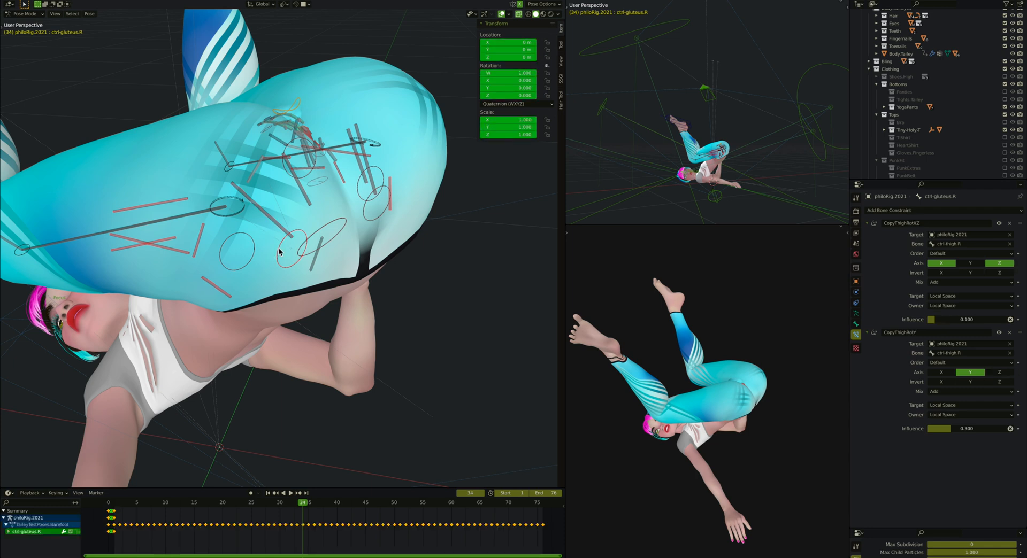
{"action": "mouse_move", "coordinate": [916, 305]}
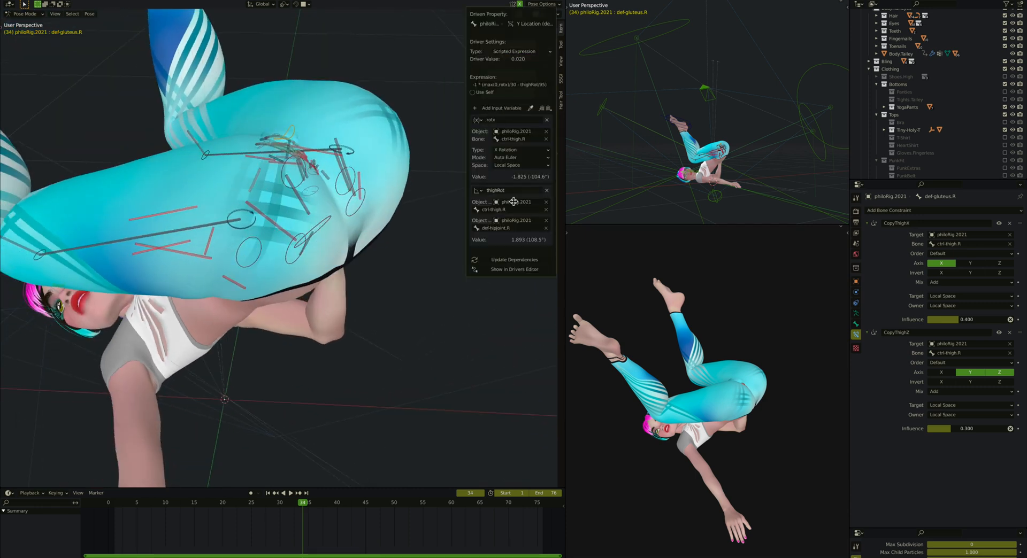
{"action": "mouse_move", "coordinate": [512, 262]}
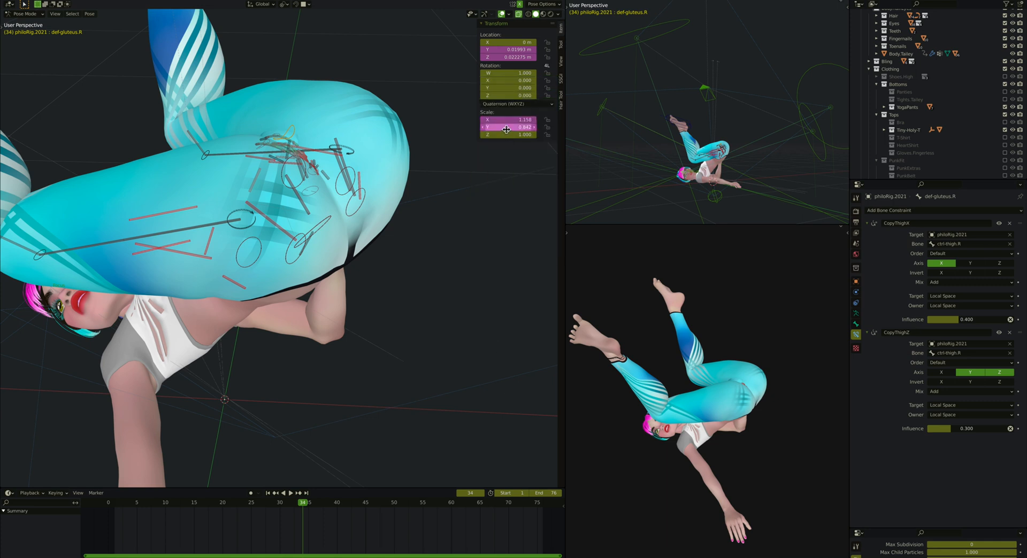
Inspect def-gluteus.R's Y location driver values with the thigh raised higher
{"action": "left_click", "coordinate": [507, 126]}
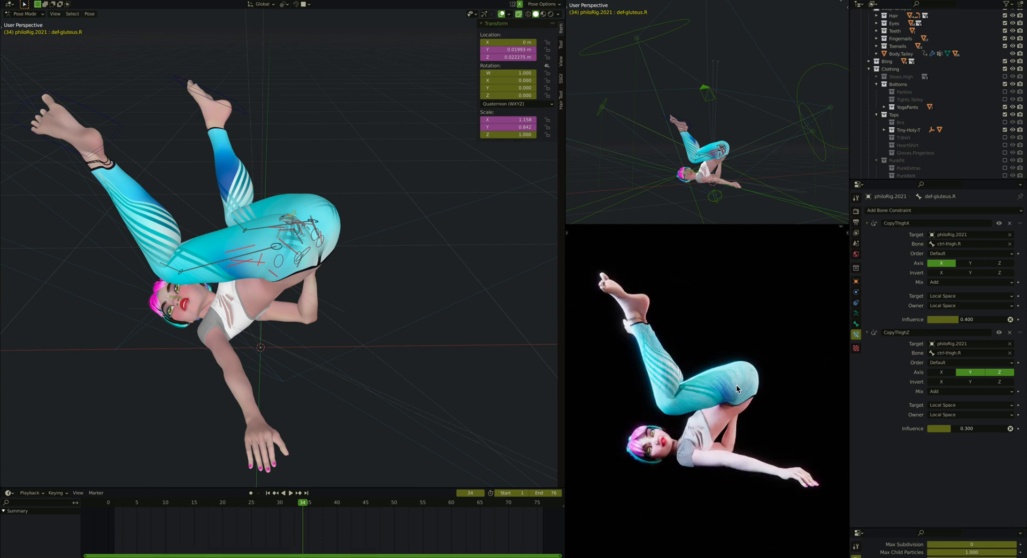
{"action": "mouse_move", "coordinate": [290, 246]}
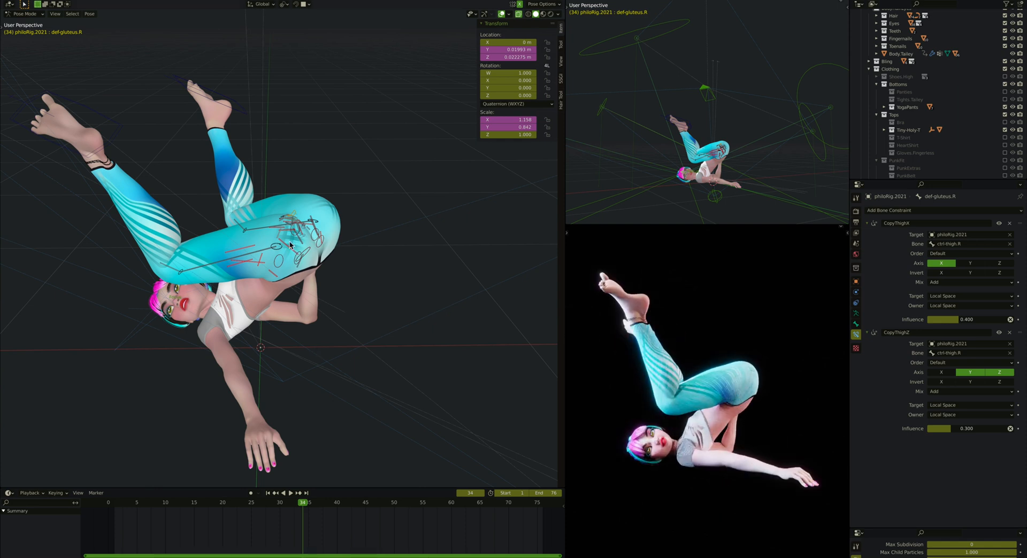
{"action": "mouse_move", "coordinate": [452, 186]}
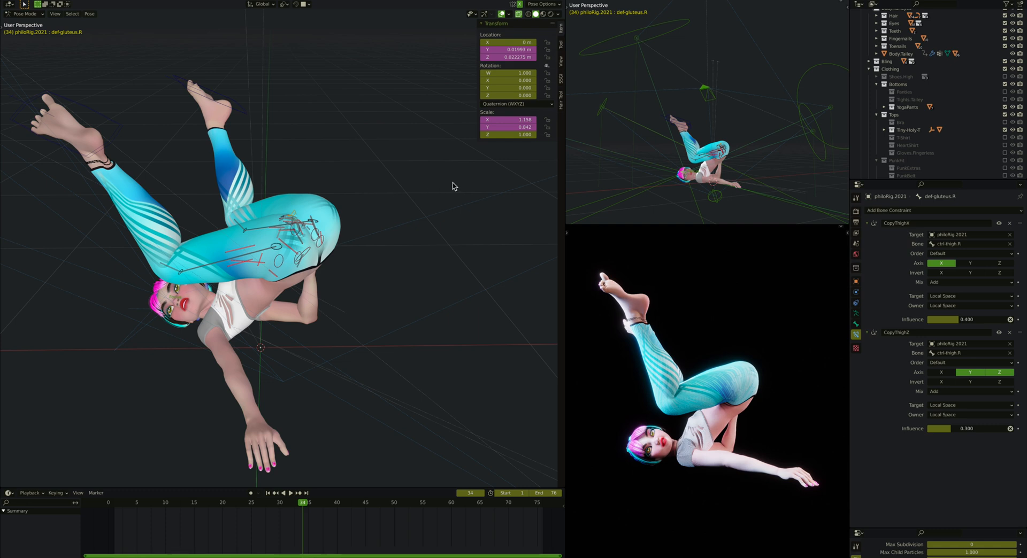